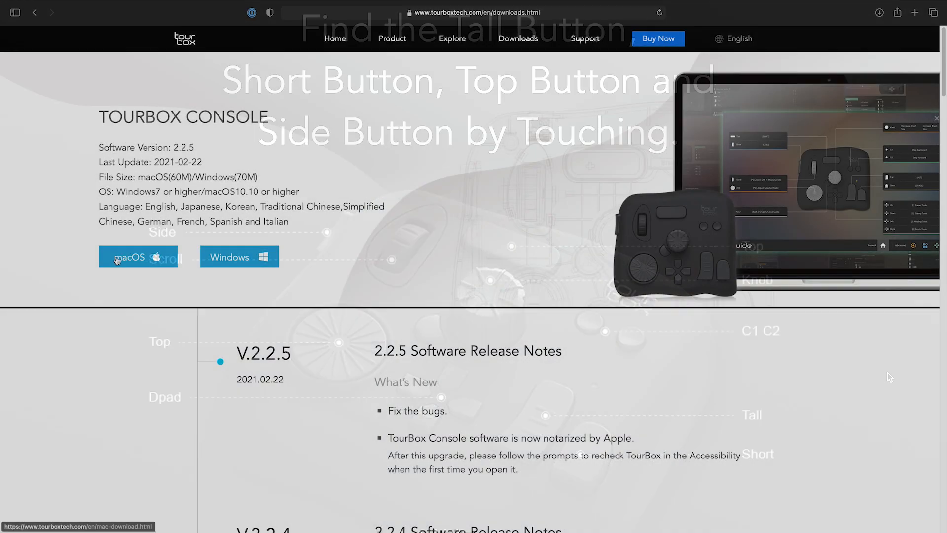
Step: Choose the macOS version of TourBox Console and download it from the installation guide page
{"action": "left_click", "coordinate": [137, 257]}
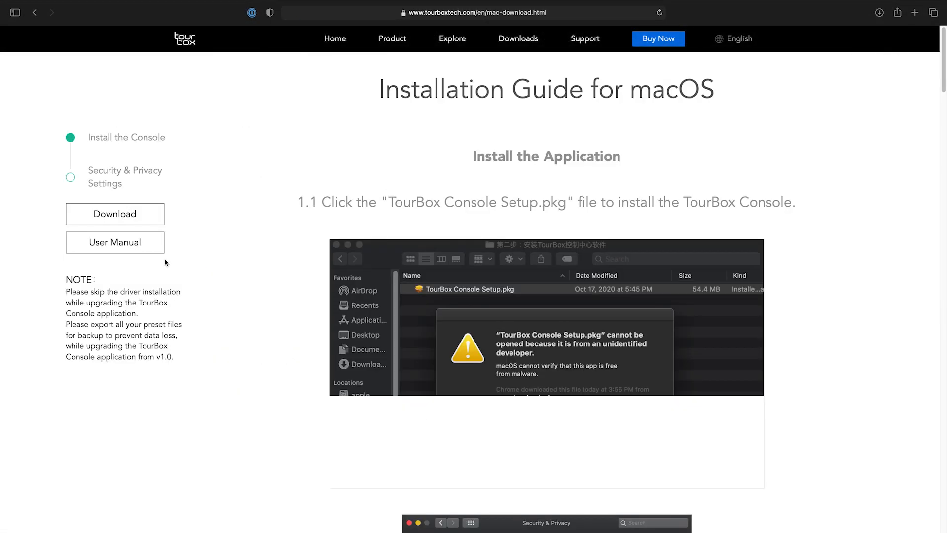
{"action": "left_click", "coordinate": [115, 214]}
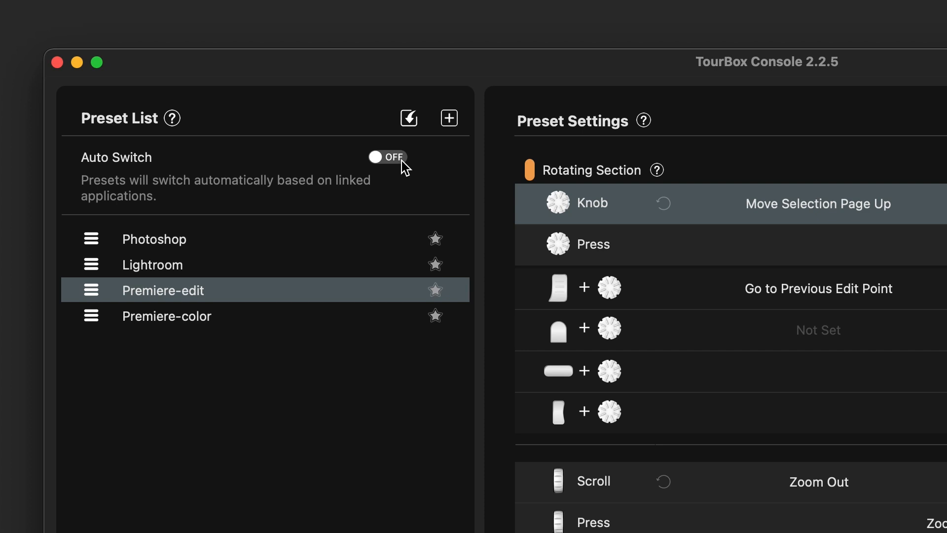
{"action": "left_click", "coordinate": [387, 157]}
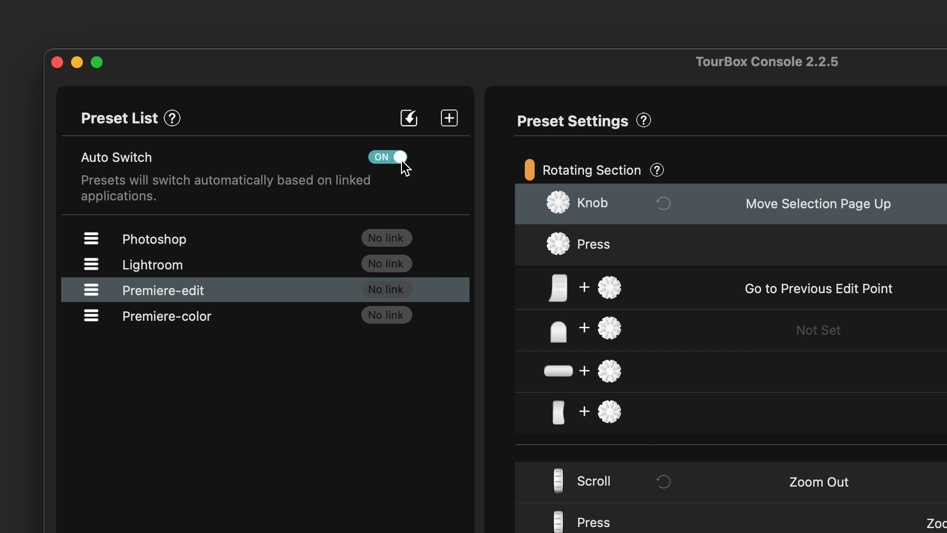
{"action": "left_click", "coordinate": [387, 157]}
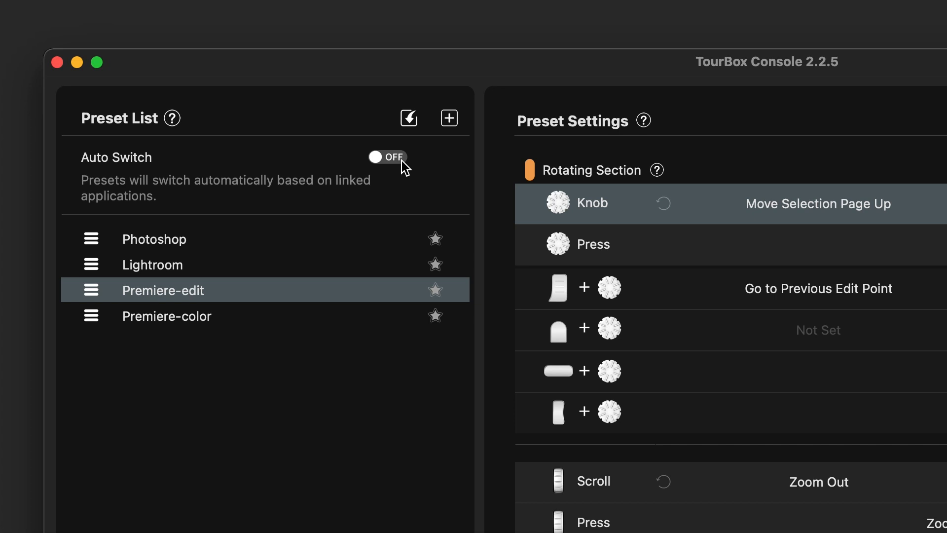
{"action": "mouse_move", "coordinate": [159, 285]}
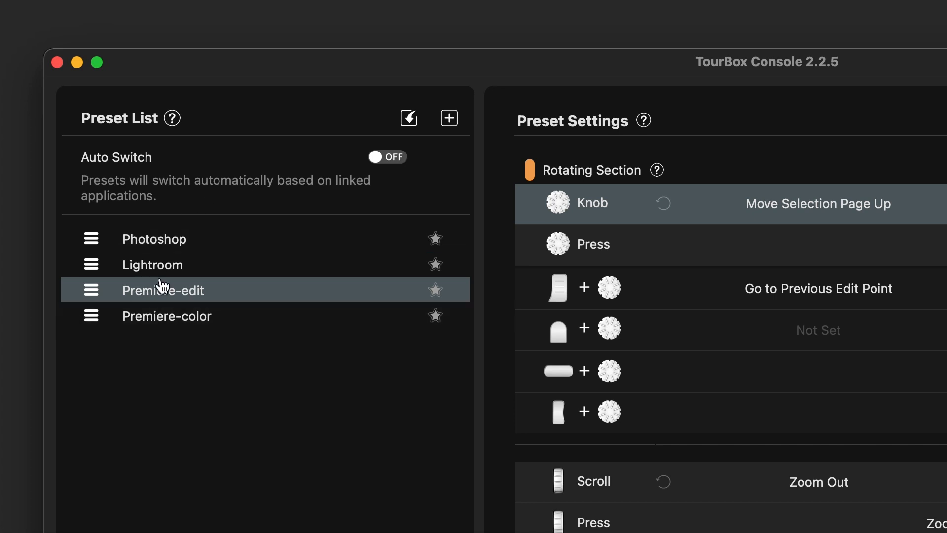
{"action": "mouse_move", "coordinate": [221, 365]}
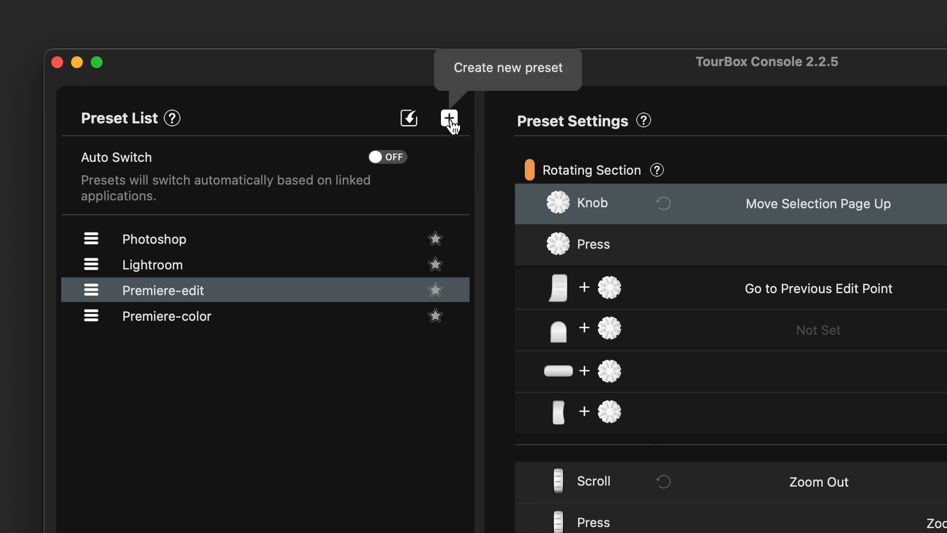
Step: Start a new preset and follow the Get More Presets link
{"action": "left_click", "coordinate": [449, 118]}
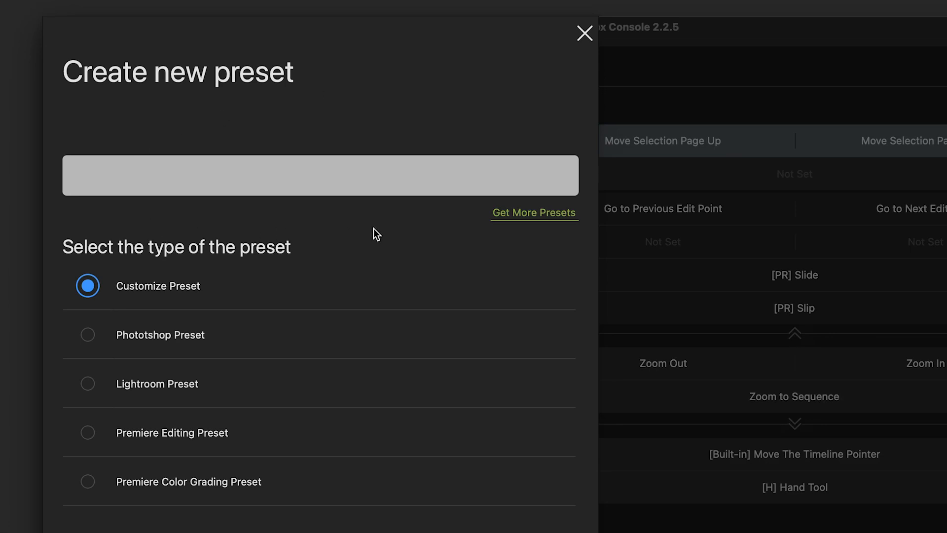
{"action": "mouse_move", "coordinate": [521, 221]}
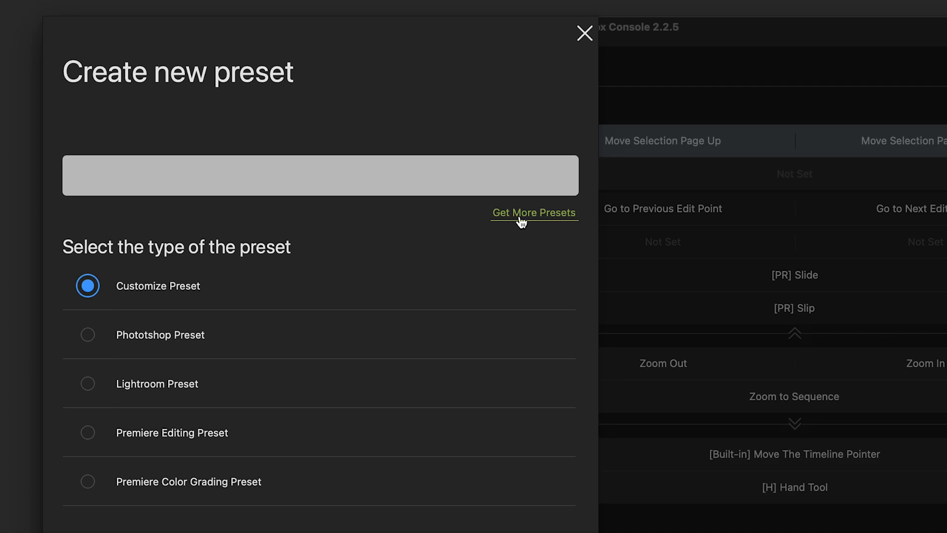
{"action": "left_click", "coordinate": [534, 212]}
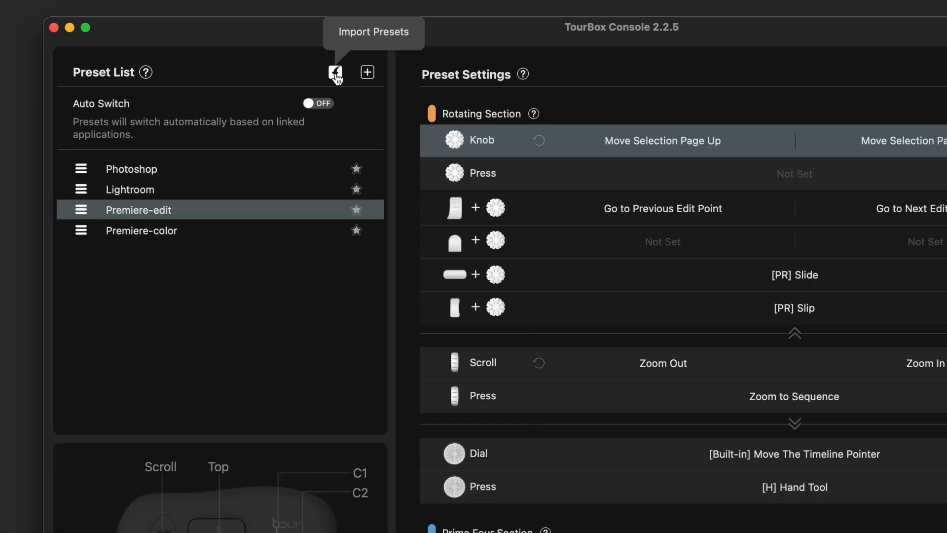
Step: Import the preset files and confirm the names FCP and DaVinci Resolve
{"action": "left_click", "coordinate": [336, 72]}
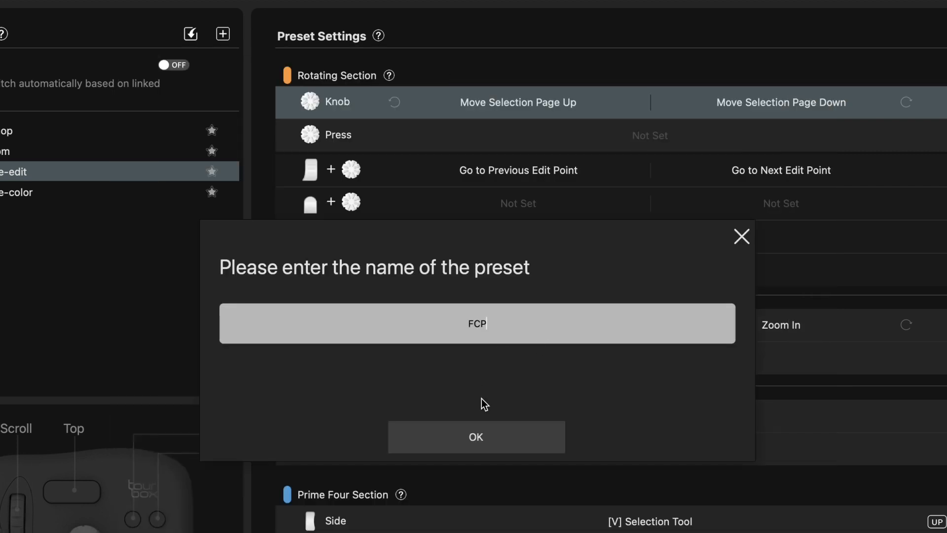
{"action": "left_click", "coordinate": [476, 437]}
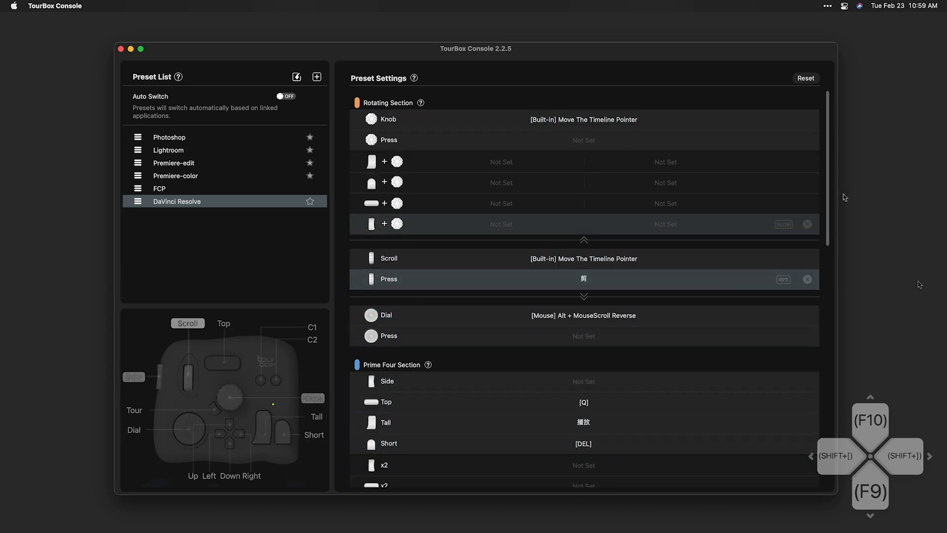
Step: Scroll the DaVinci Resolve settings, select Premiere-edit, and open the Dial Press setting
{"action": "scroll", "scroll_direction": "down", "scroll_amount": 3}
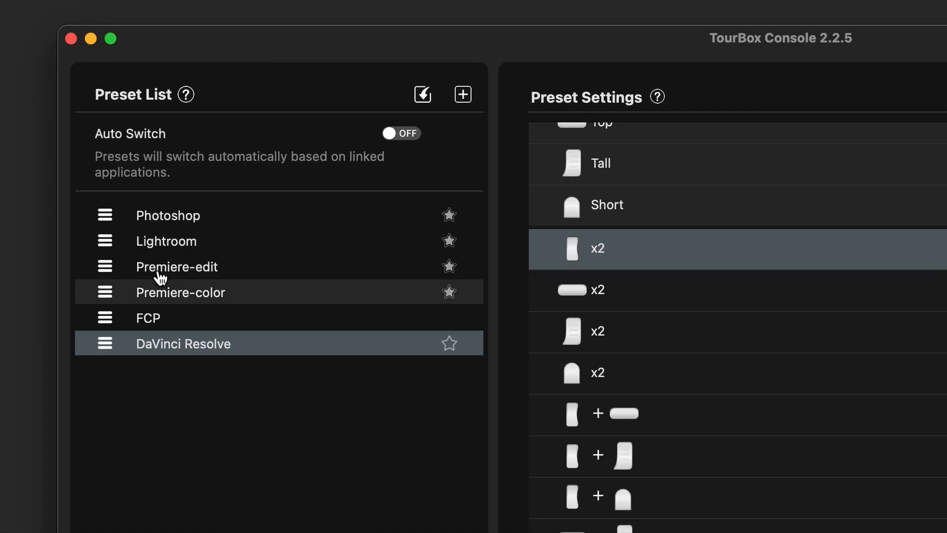
{"action": "left_click", "coordinate": [177, 267]}
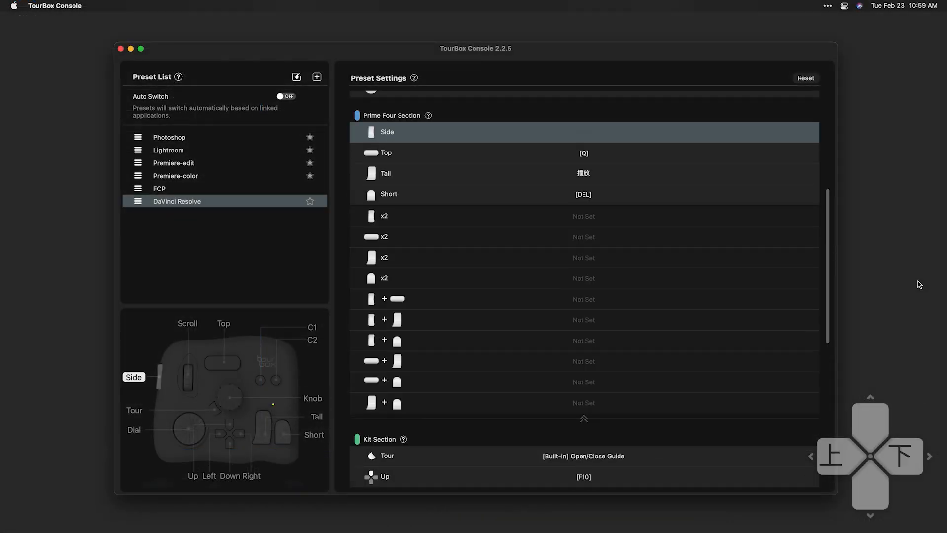
{"action": "scroll", "scroll_direction": "down", "scroll_amount": 3}
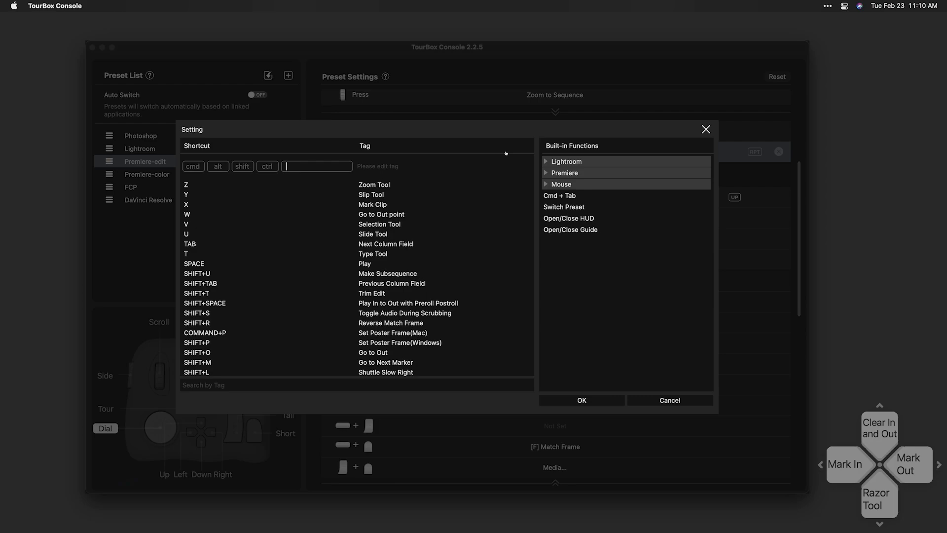
Step: Search for H and assign the H – Hand Tool shortcut to the dial press
{"action": "type", "text": "H"}
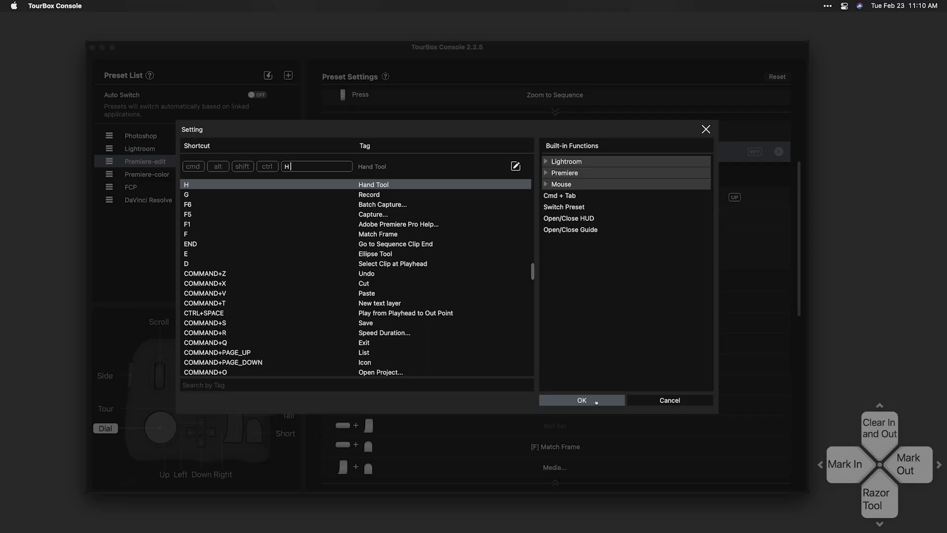
{"action": "left_click", "coordinate": [581, 400]}
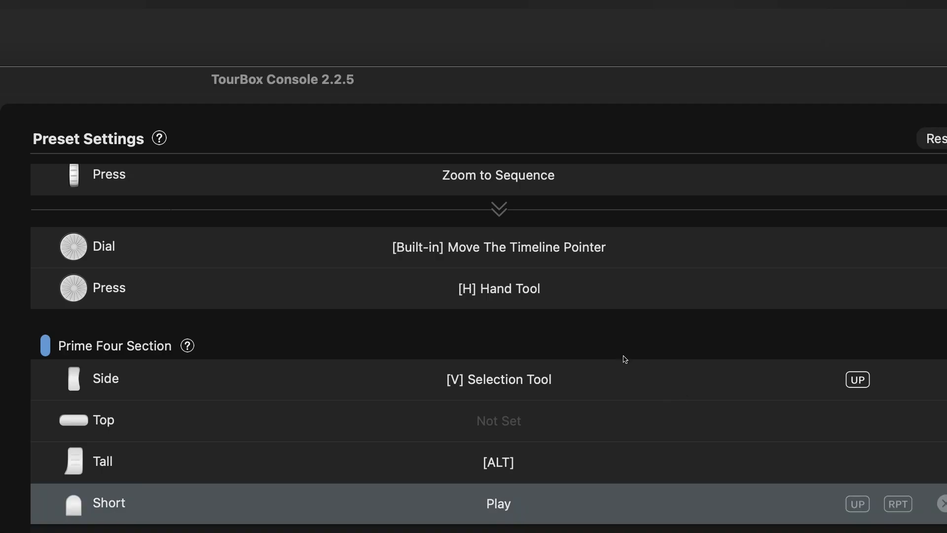